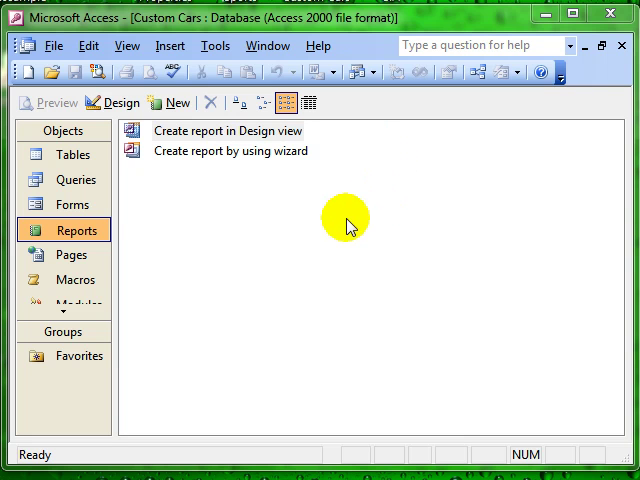
Start the Report Wizard on the Vehicles table and add Reg No, Model and Manufacturer
click(244, 152)
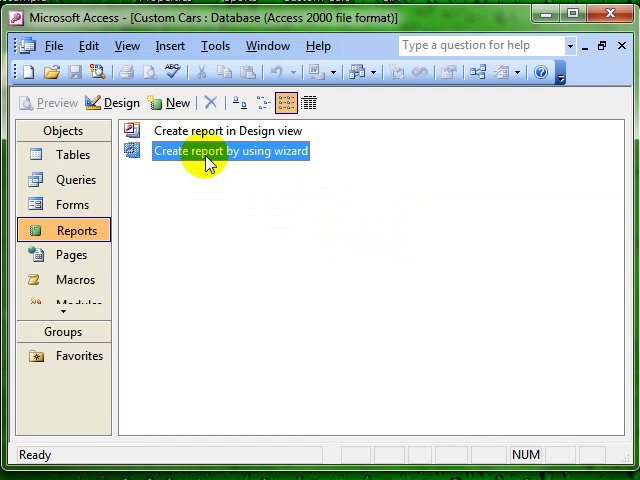
double_click(228, 152)
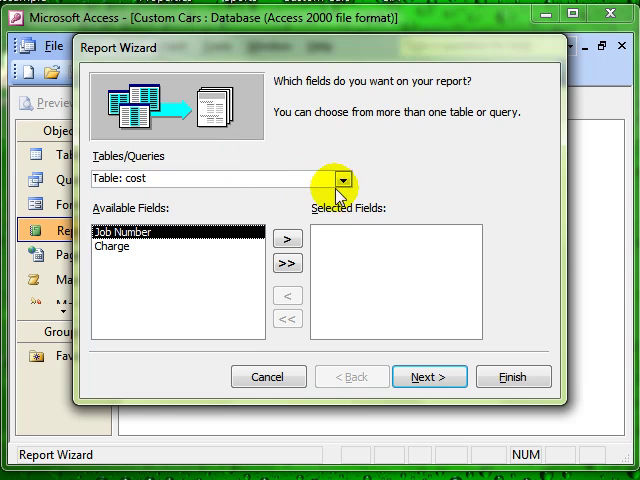
click(348, 180)
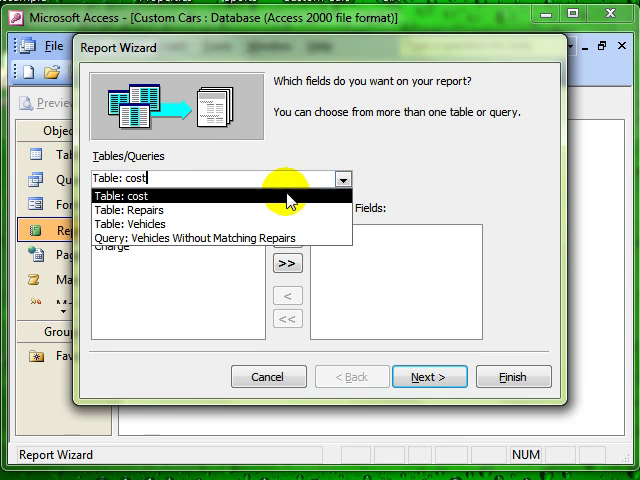
mouse_move(202, 224)
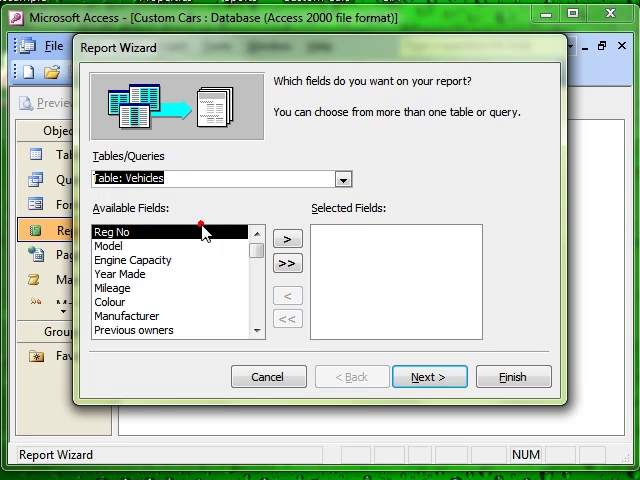
click(288, 240)
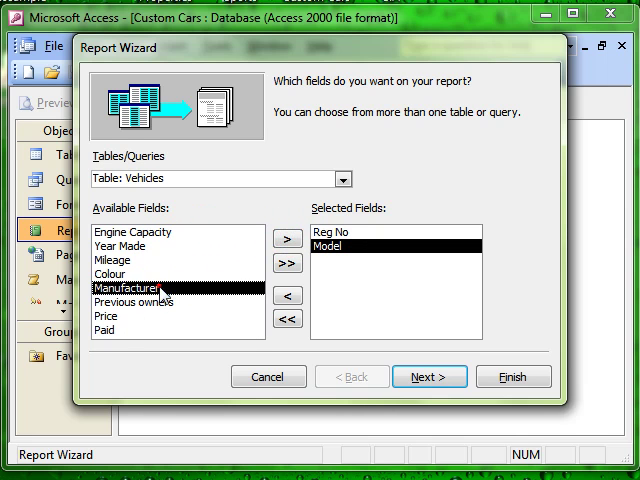
click(276, 240)
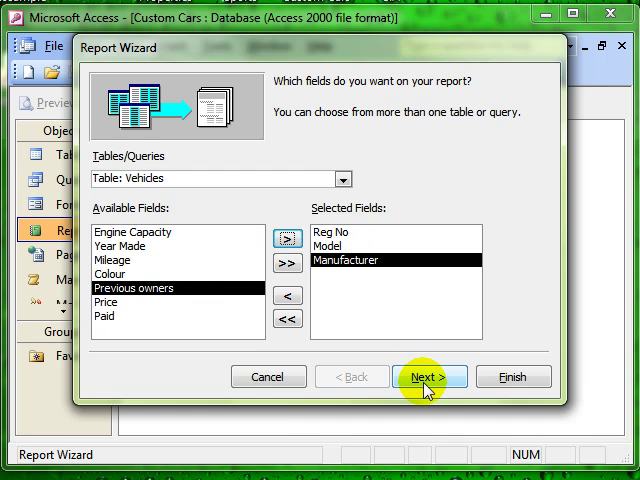
mouse_move(346, 180)
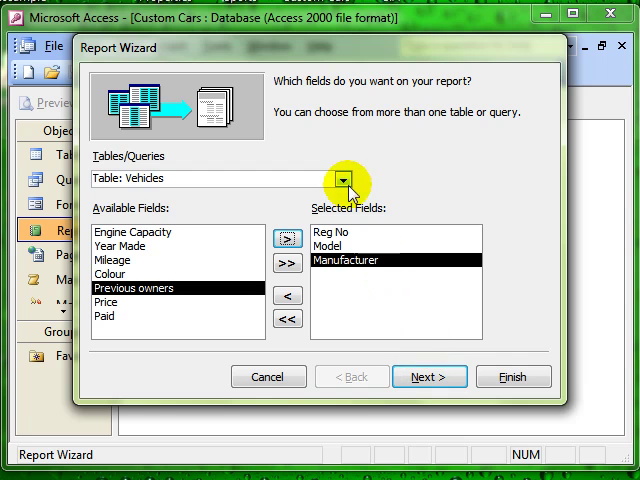
Add Mechanic and Date of Repair from the Repairs table and continue to the data-view step
click(340, 180)
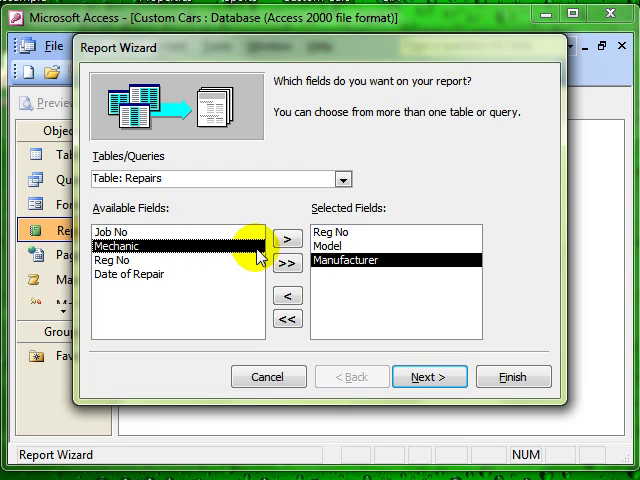
click(288, 232)
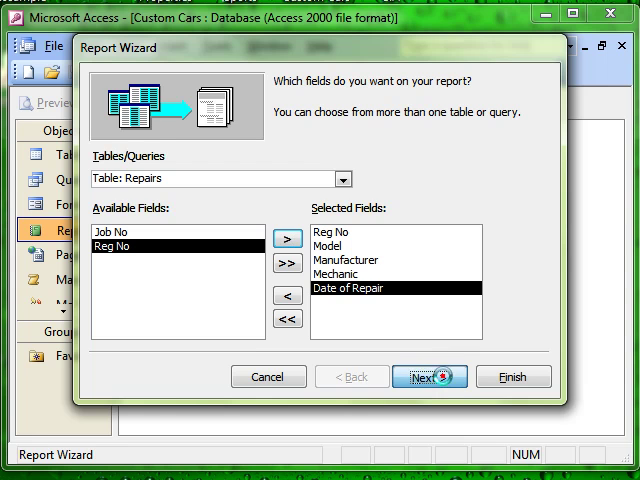
click(428, 376)
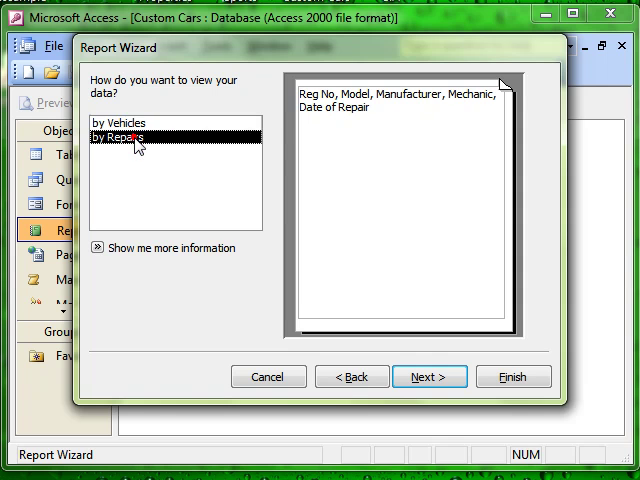
View the data by Vehicles, then add and remove Model as a grouping level
click(130, 126)
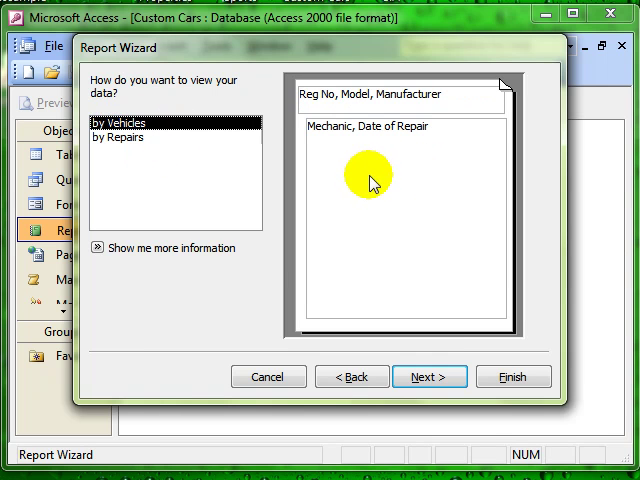
click(424, 376)
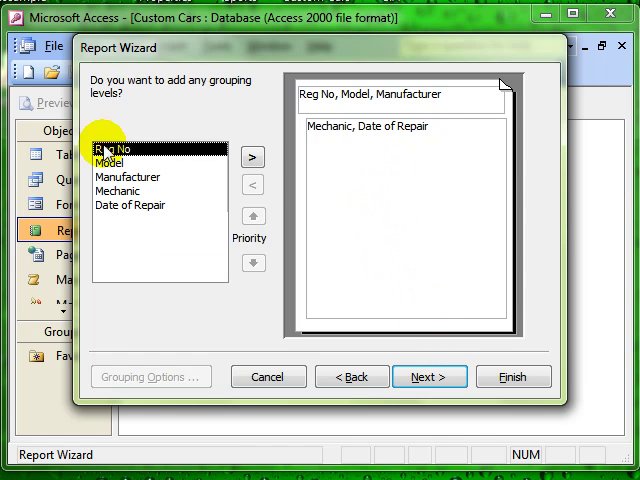
click(116, 160)
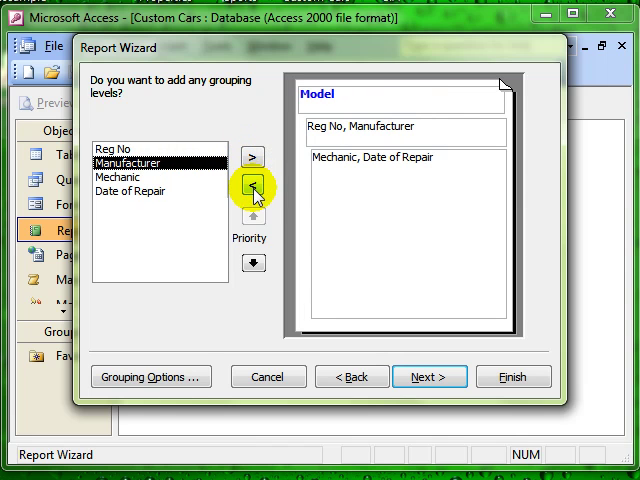
click(248, 188)
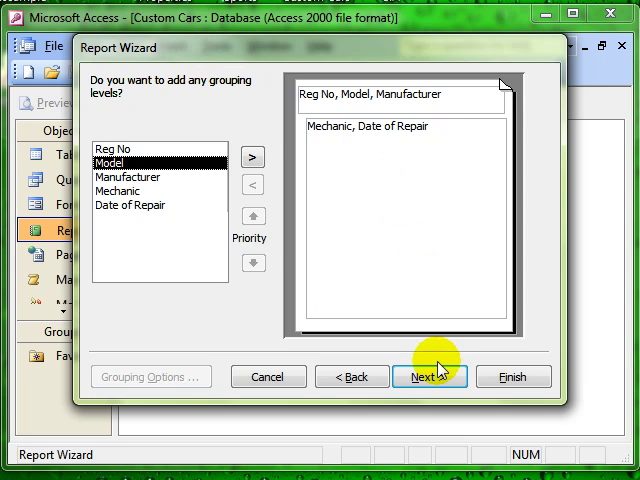
Skip sorting and keep the Stepped layout and Corporate style through to the final step
click(428, 376)
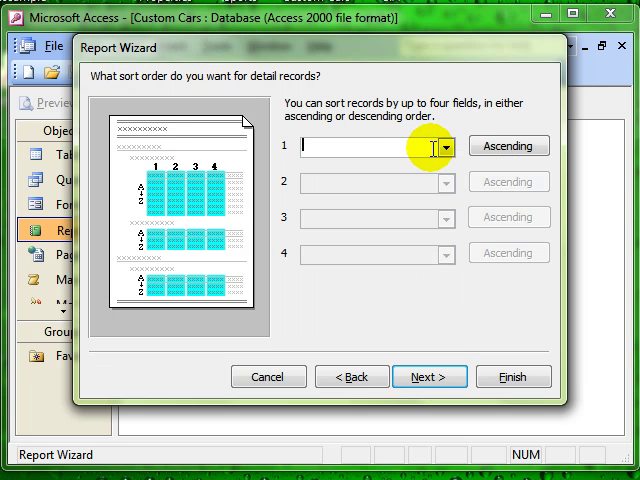
click(428, 376)
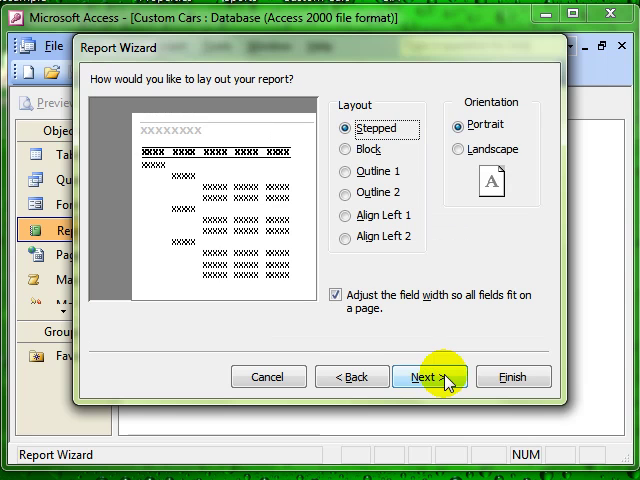
mouse_move(420, 190)
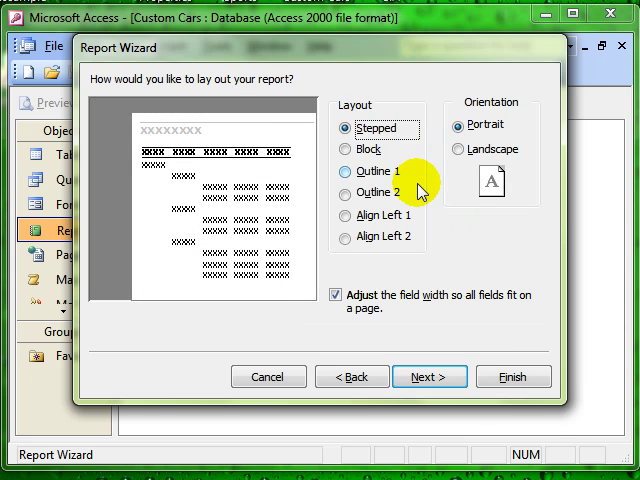
click(428, 376)
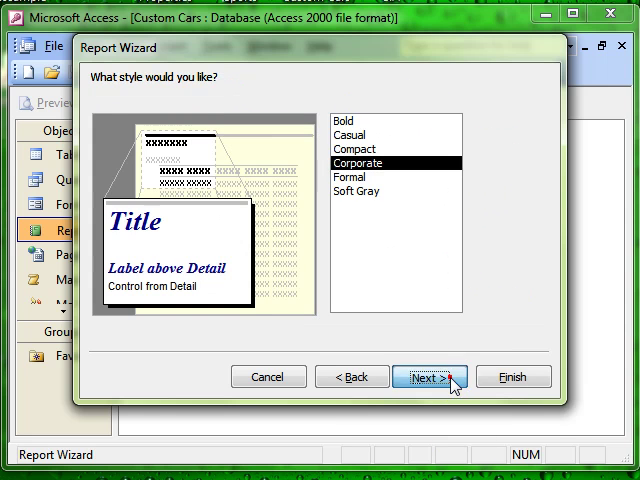
click(428, 376)
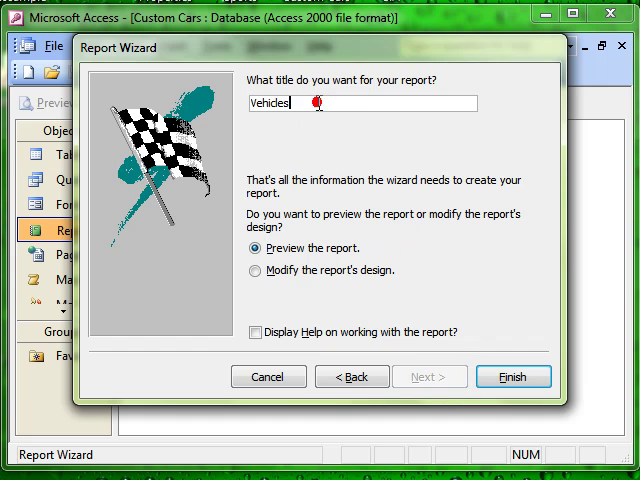
Finish the Vehicles report, review its preview and switch it to Design View
click(512, 376)
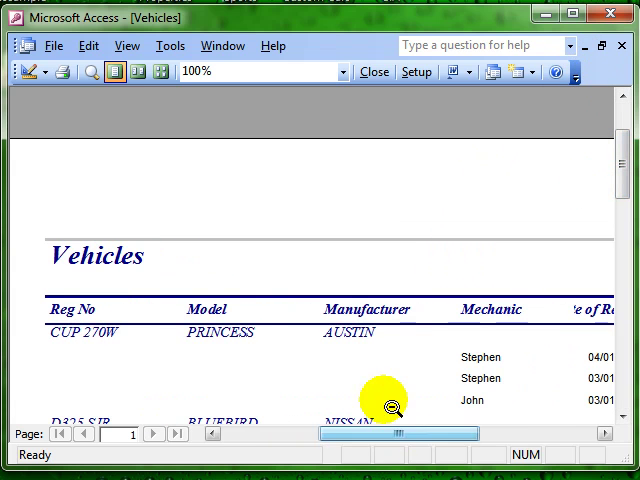
scroll(down, 3)
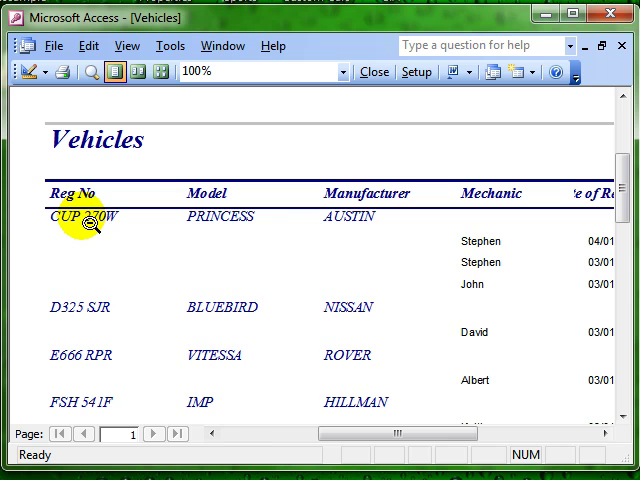
mouse_move(340, 222)
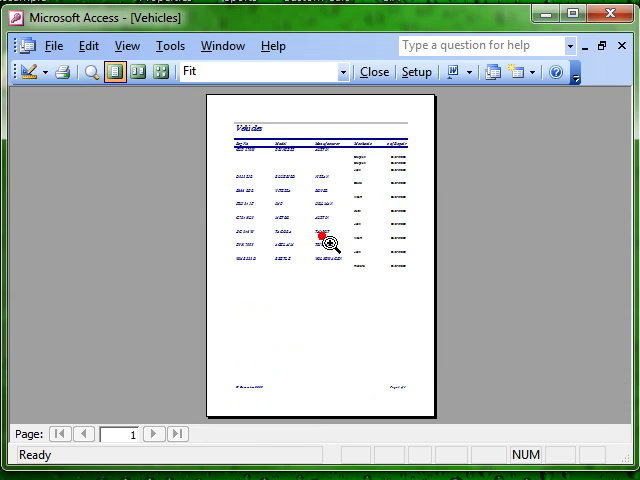
click(326, 240)
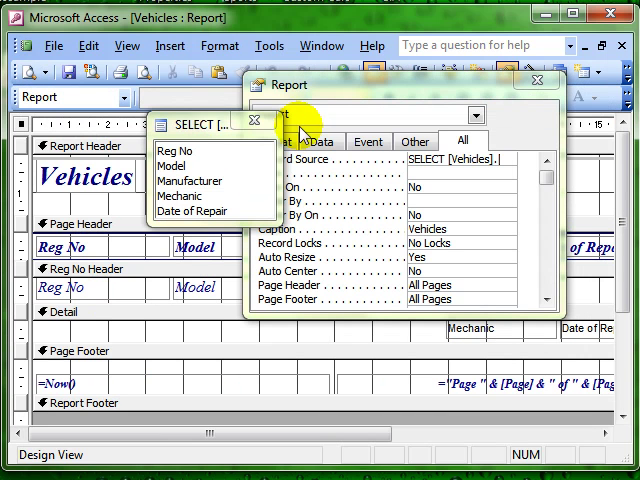
Close Design View and permanently delete the Vehicles report
click(538, 80)
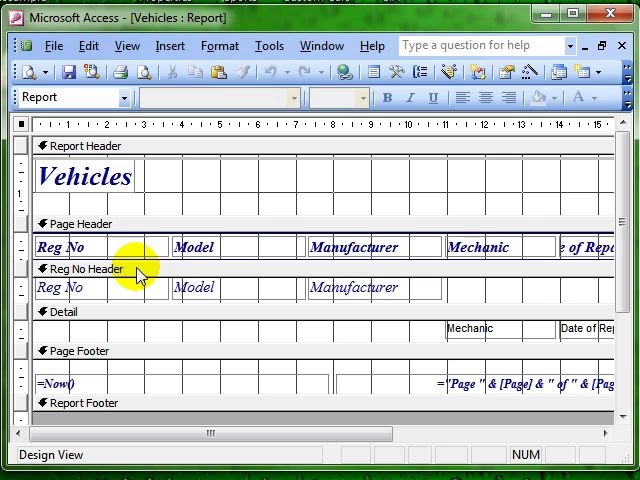
mouse_move(496, 342)
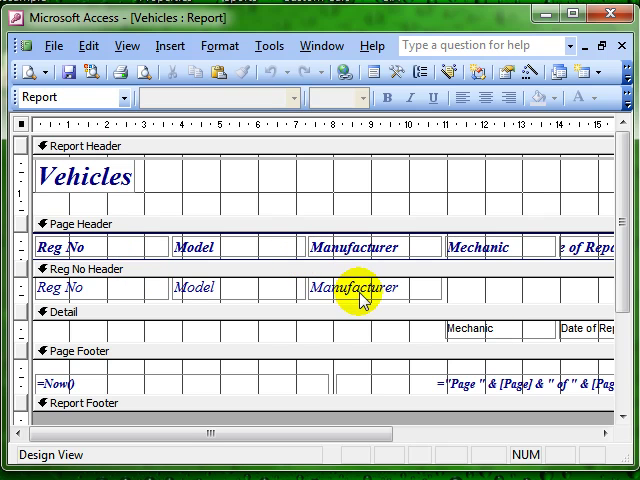
mouse_move(100, 328)
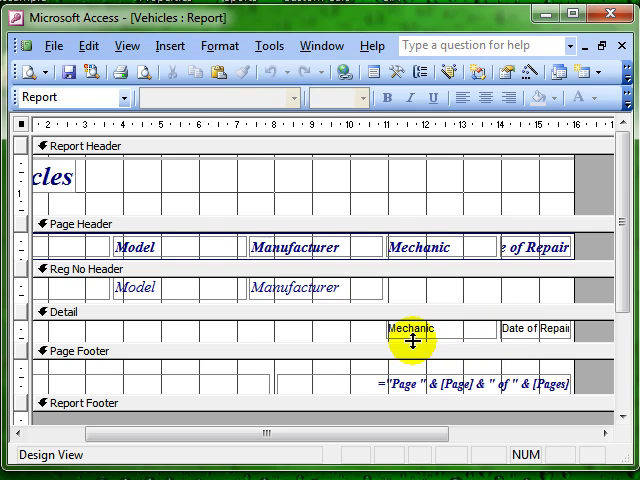
mouse_move(458, 332)
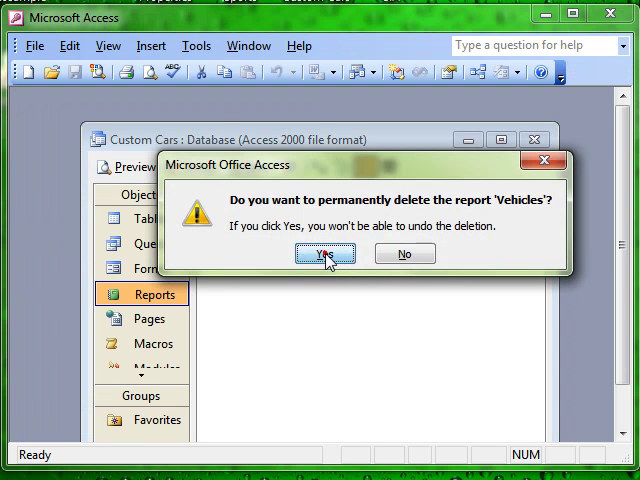
click(324, 252)
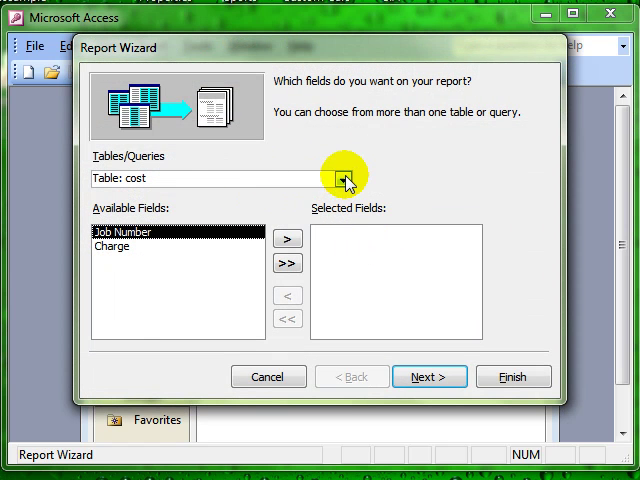
Create a new Vehicles report with Reg No, Model and Manufacturer and finish the wizard
click(344, 178)
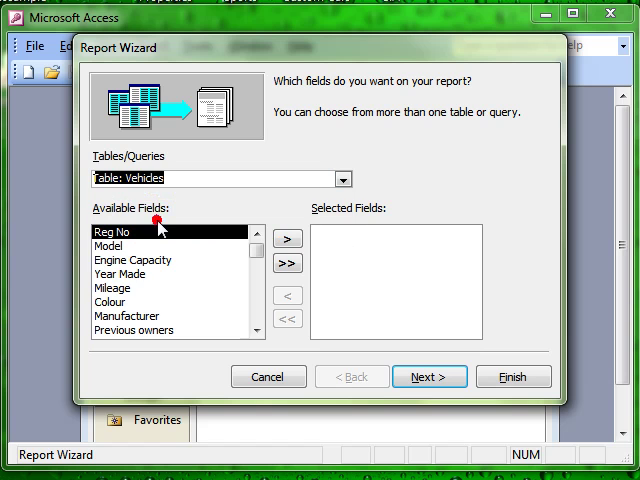
click(284, 242)
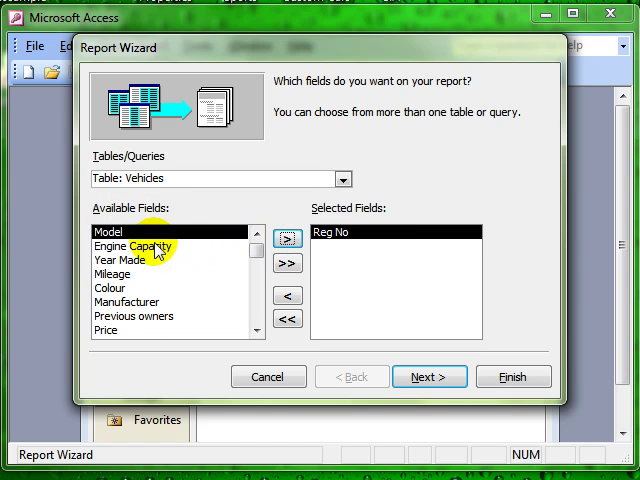
click(278, 240)
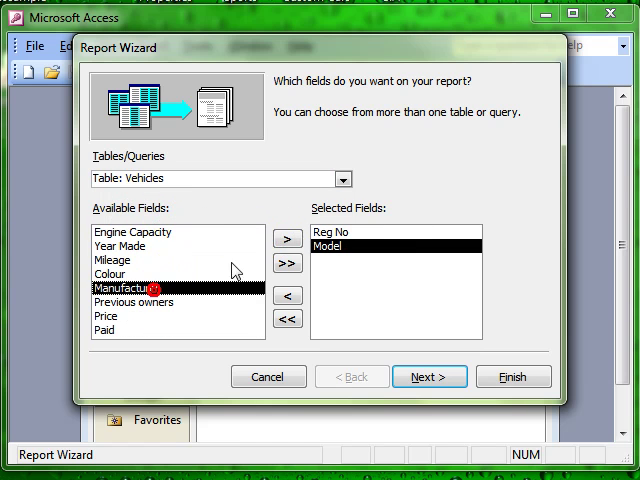
click(276, 242)
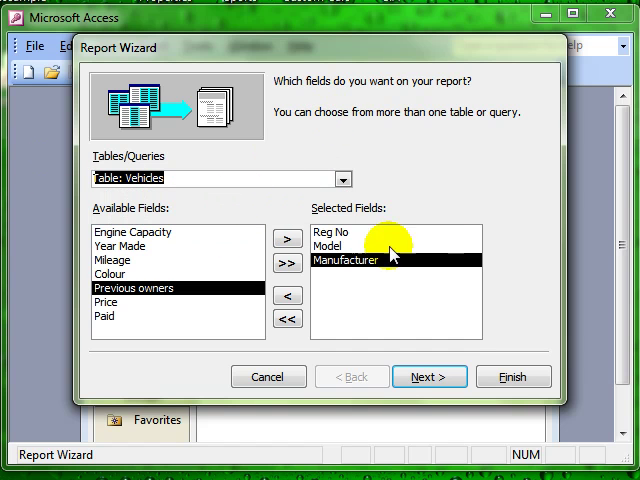
click(430, 376)
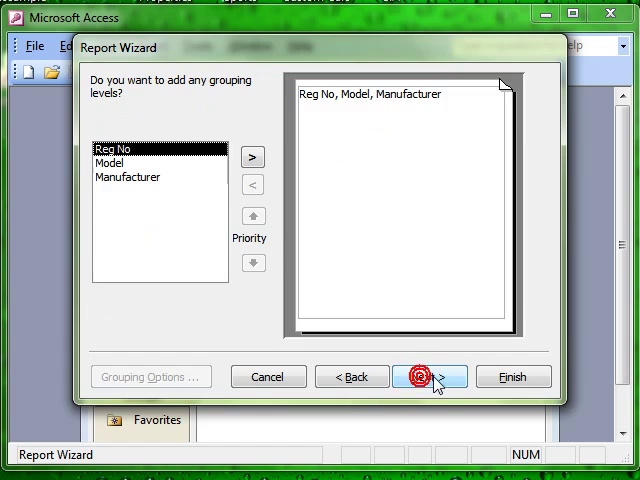
click(432, 376)
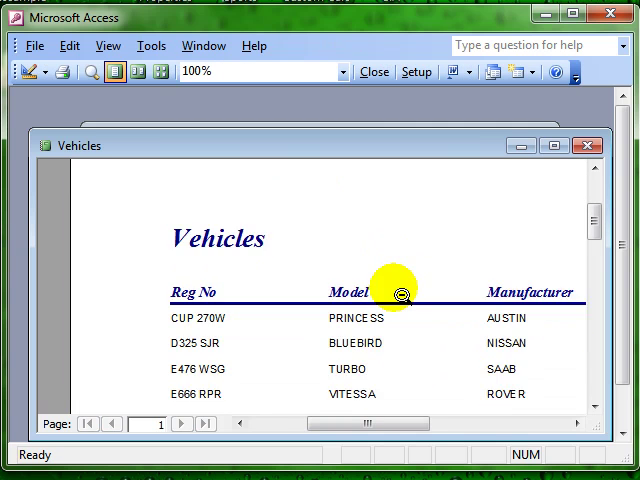
Maximise the report preview and switch the new report to Design View
click(516, 144)
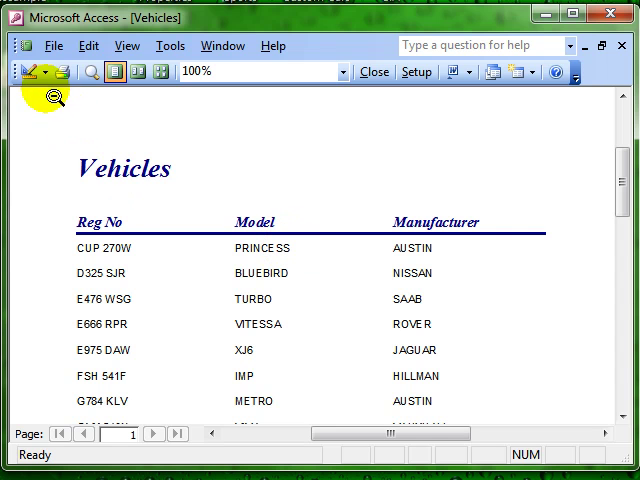
click(20, 72)
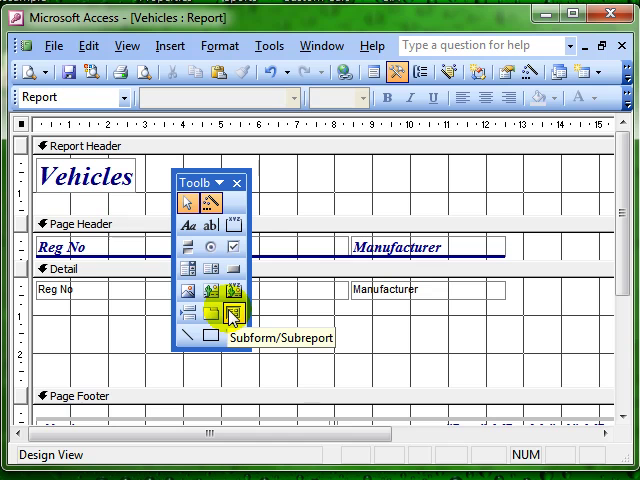
Draw a Subform/Subreport control in the report's Detail section
click(236, 318)
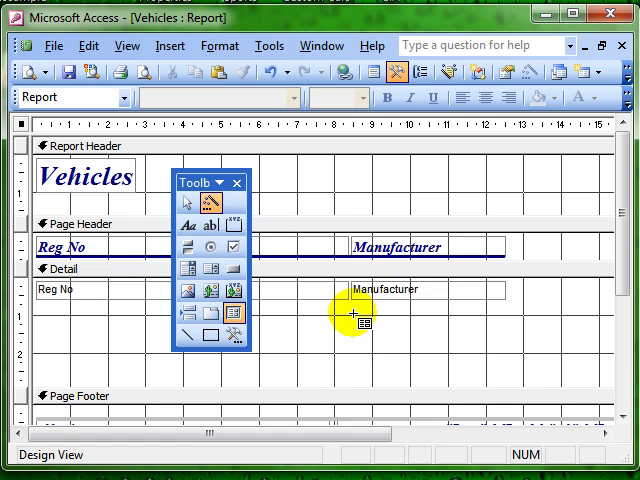
drag(356, 316, 500, 376)
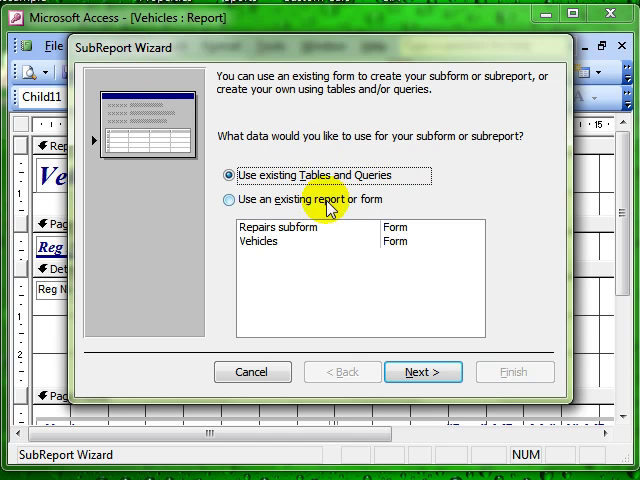
Base the subreport on existing tables and queries and continue to field selection
click(230, 174)
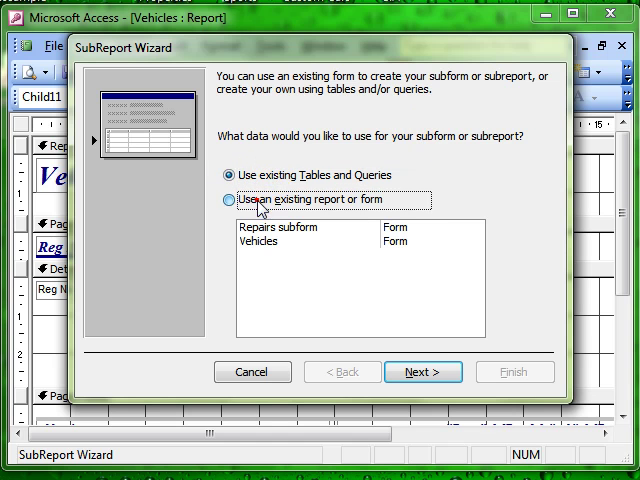
click(228, 200)
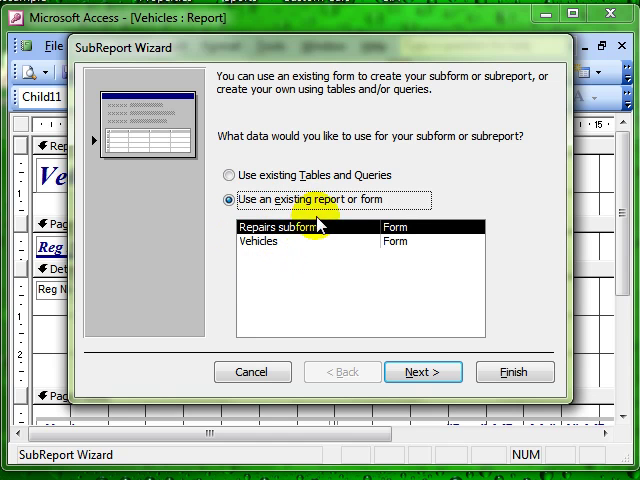
click(230, 176)
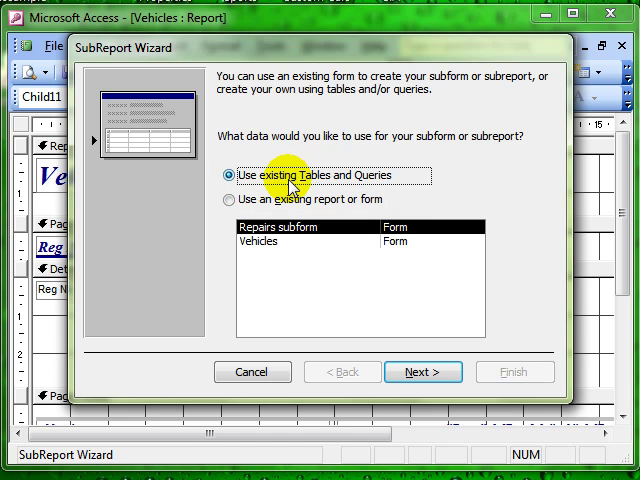
click(422, 372)
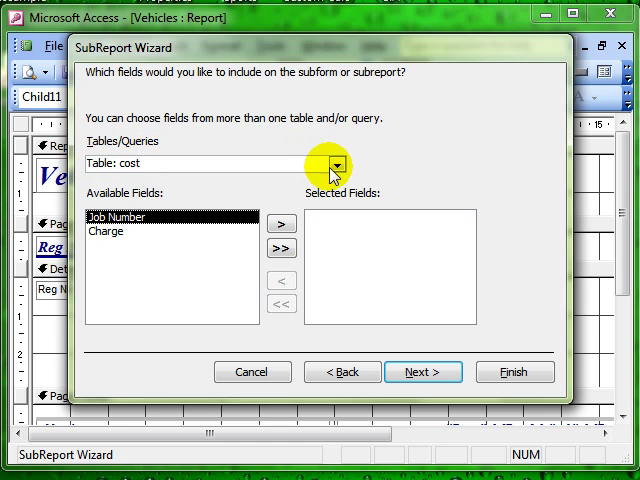
Choose Mechanic and Date of Repair from the Repairs table as the subreport fields
click(336, 164)
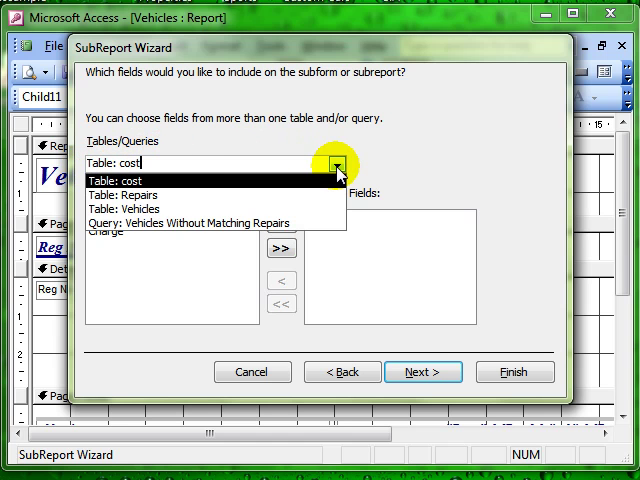
mouse_move(308, 168)
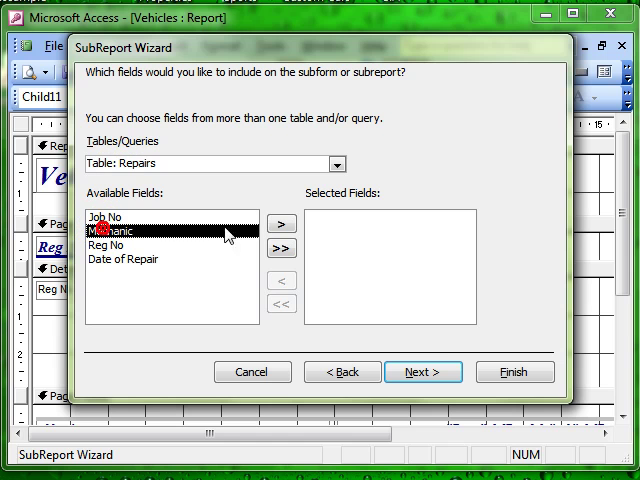
click(280, 220)
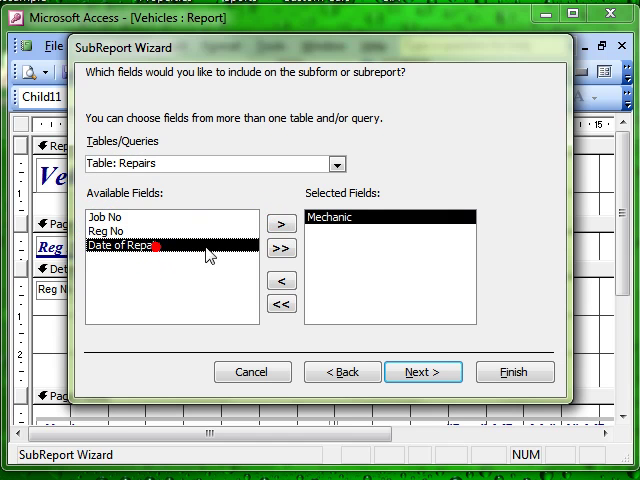
click(296, 222)
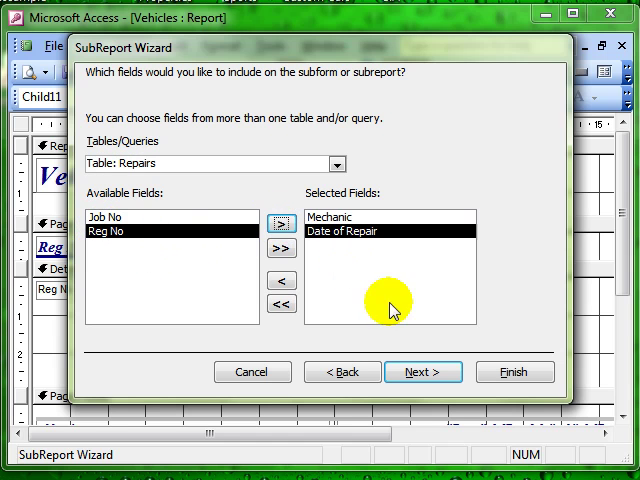
click(424, 372)
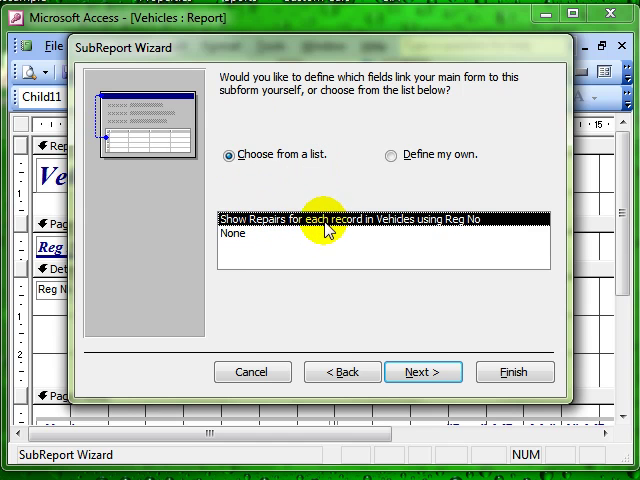
mouse_move(464, 228)
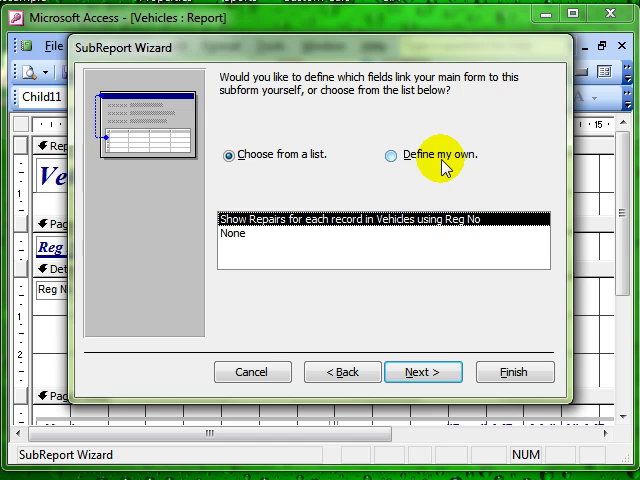
Link the subreport to Vehicles by Reg No and finish it as 'Repairs subreport'
click(422, 372)
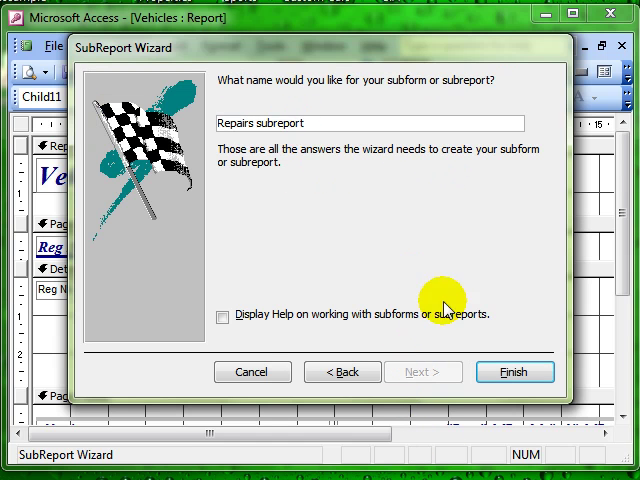
click(514, 372)
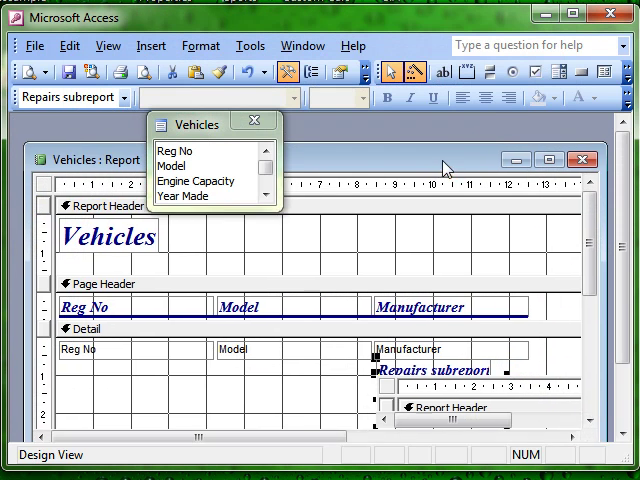
Close the Vehicles field list so only the report design remains
click(256, 122)
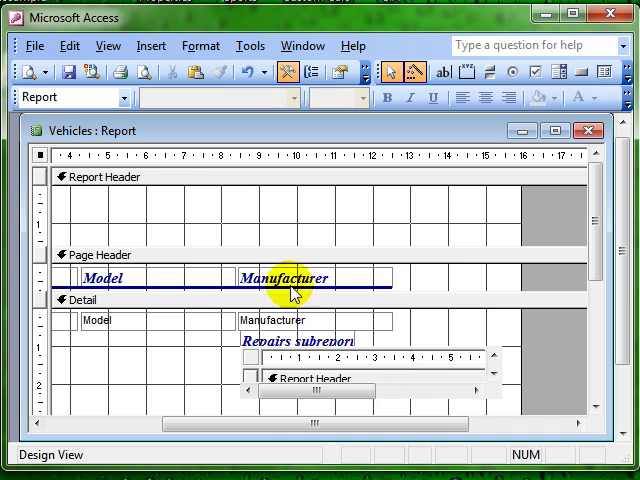
click(16, 72)
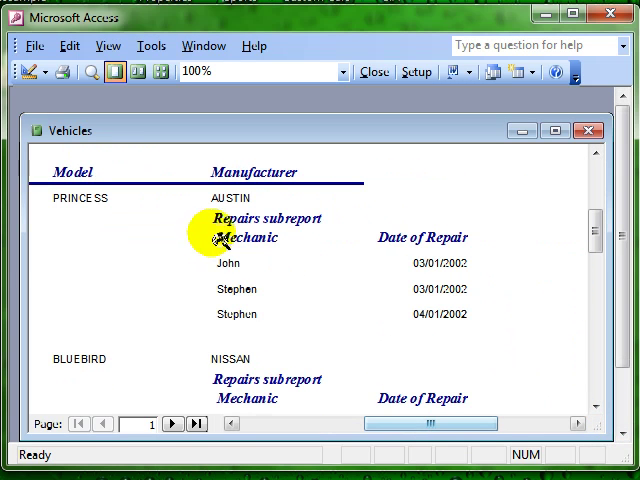
mouse_move(308, 304)
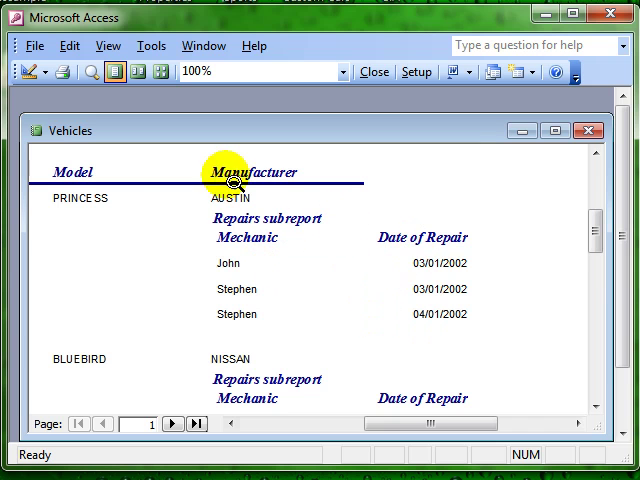
scroll(down, 3)
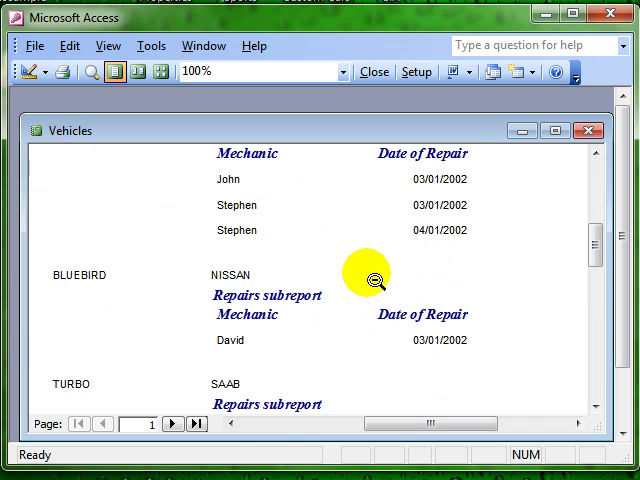
mouse_move(378, 348)
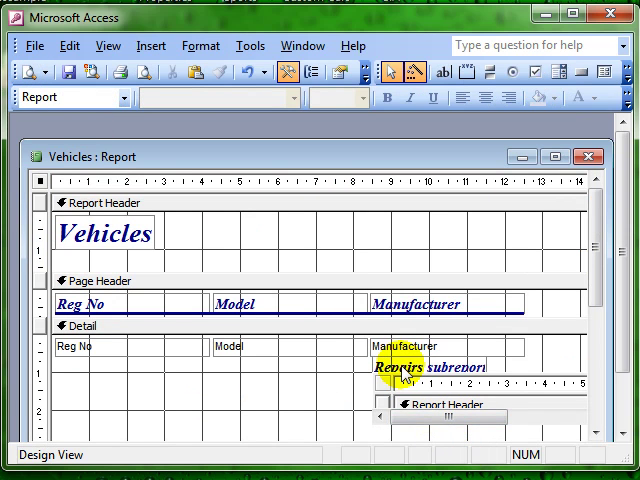
Set the Repairs subreport label's Visible property to No
click(410, 376)
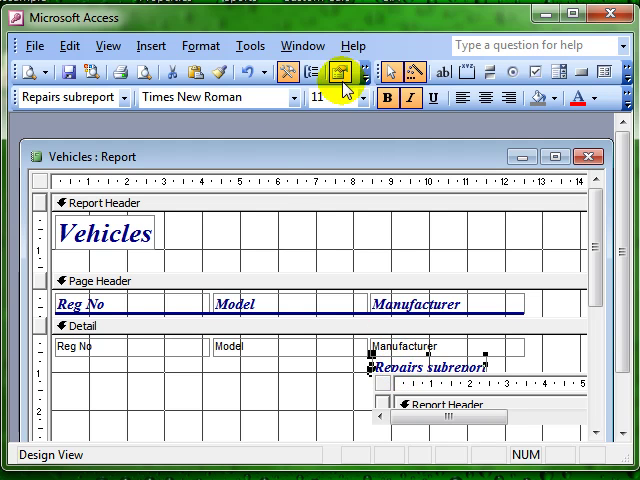
click(336, 72)
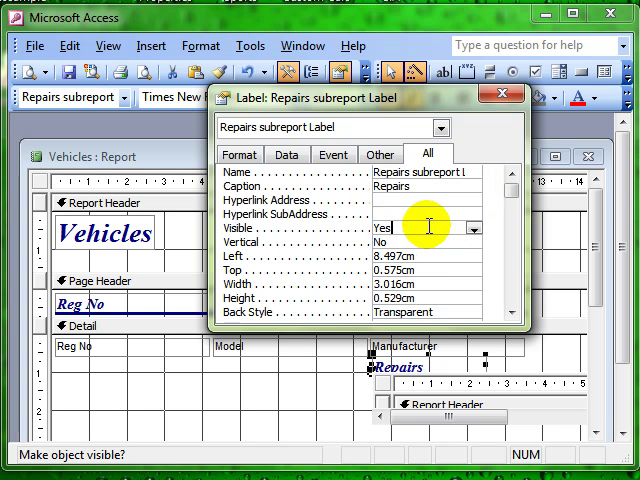
click(478, 228)
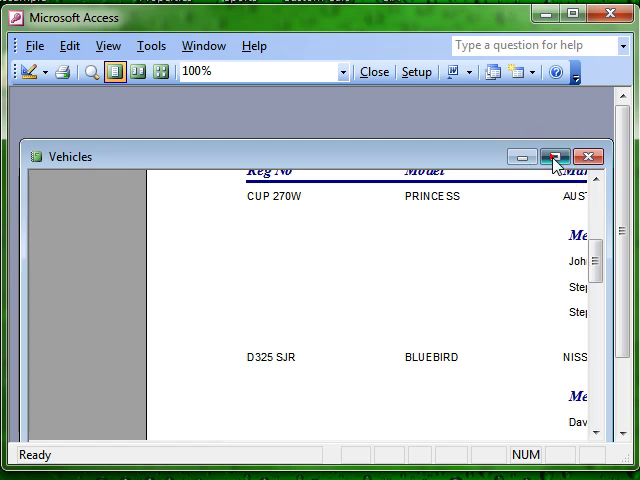
Maximize the preview, then return the Vehicles report to Design View
click(560, 156)
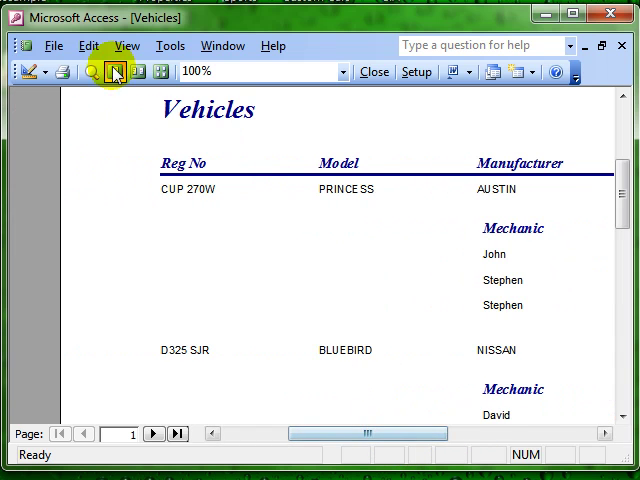
click(114, 72)
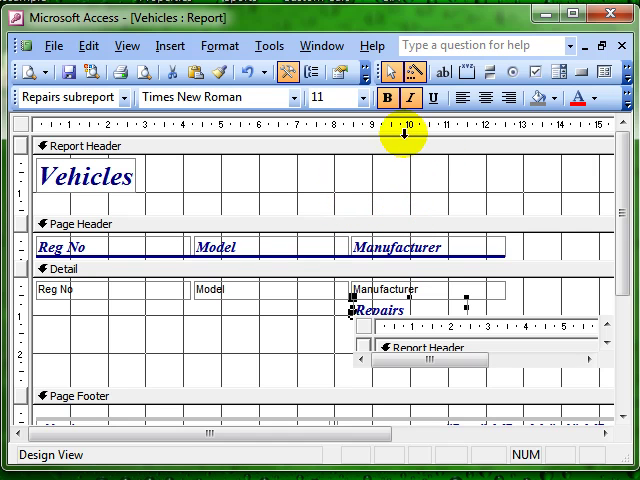
mouse_move(432, 188)
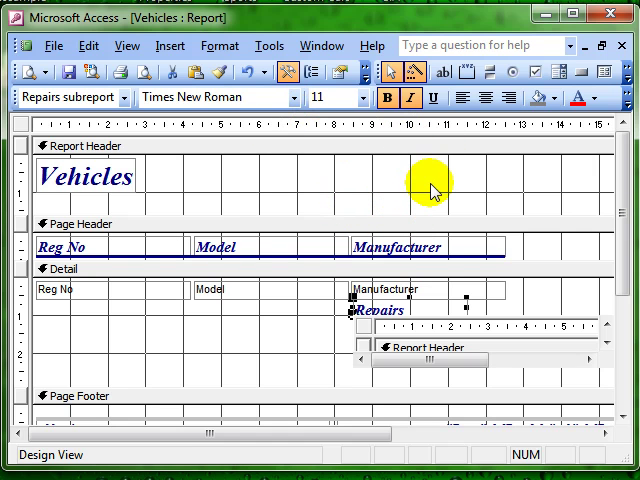
mouse_move(388, 192)
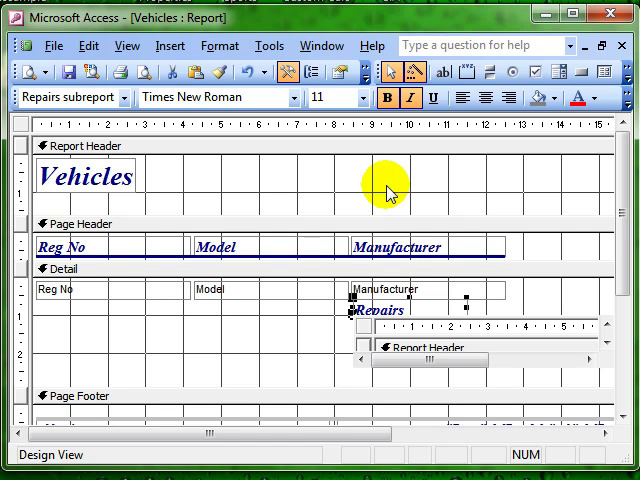
mouse_move(398, 222)
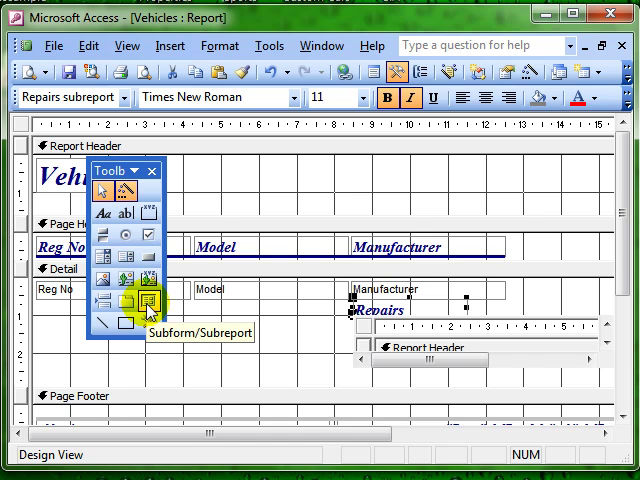
Draw a second subreport area in the Detail section beneath the Model field
click(148, 300)
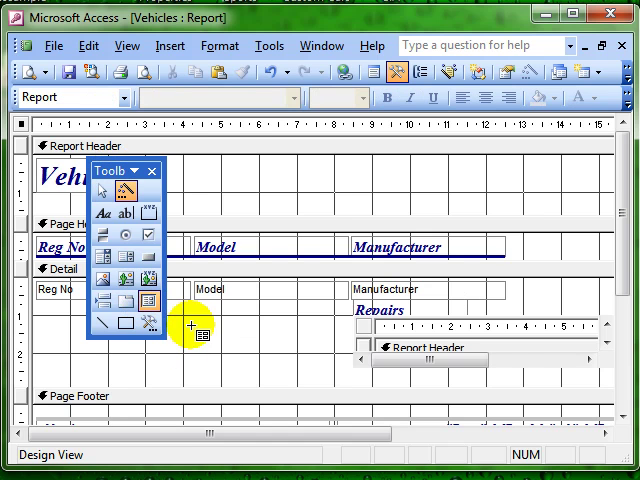
drag(190, 324, 330, 378)
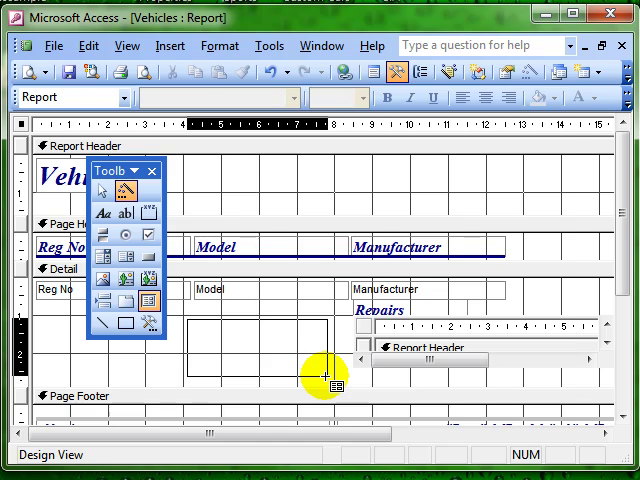